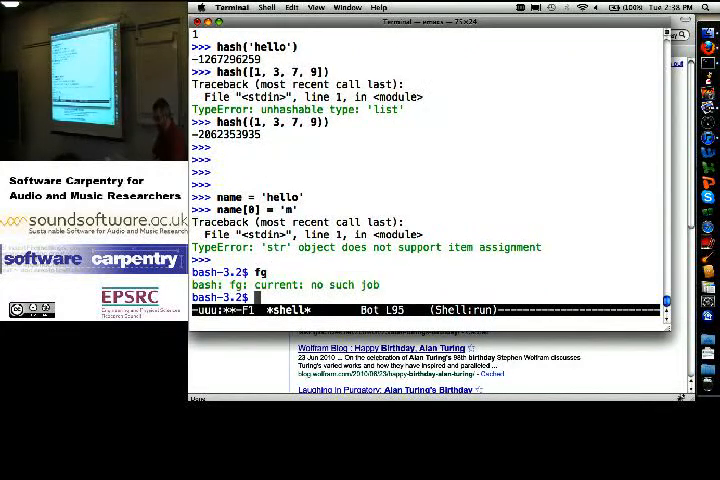
{"action": "type", "text": "emacs .p"}
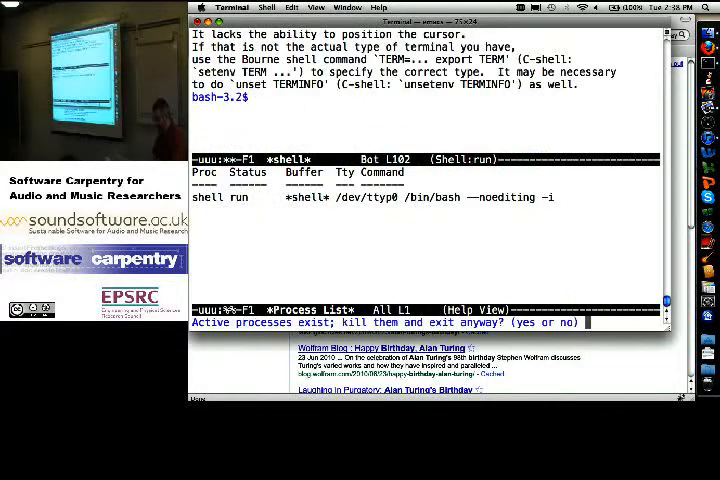
{"action": "type", "text": "yes"}
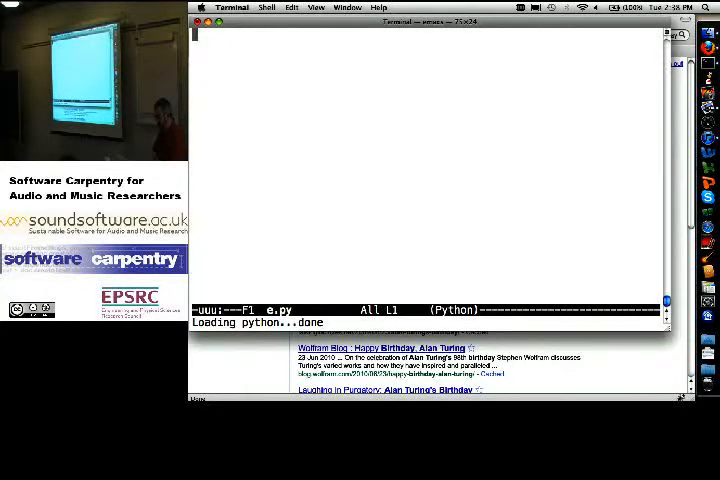
{"action": "type", "text": "birthdays ="}
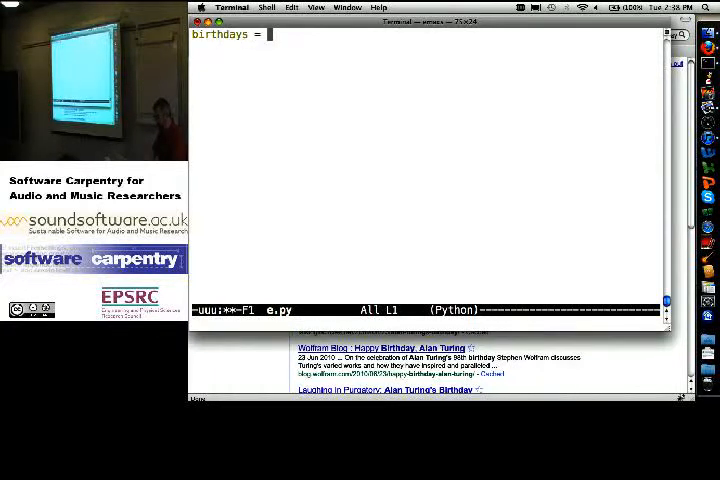
{"action": "type", "text": "{"}
{"action": "type", "text": "}"}
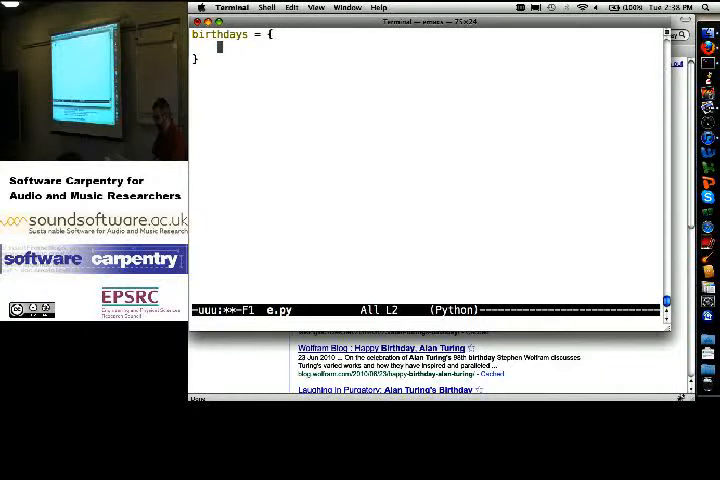
{"action": "type", "text": "['Isaac'"}
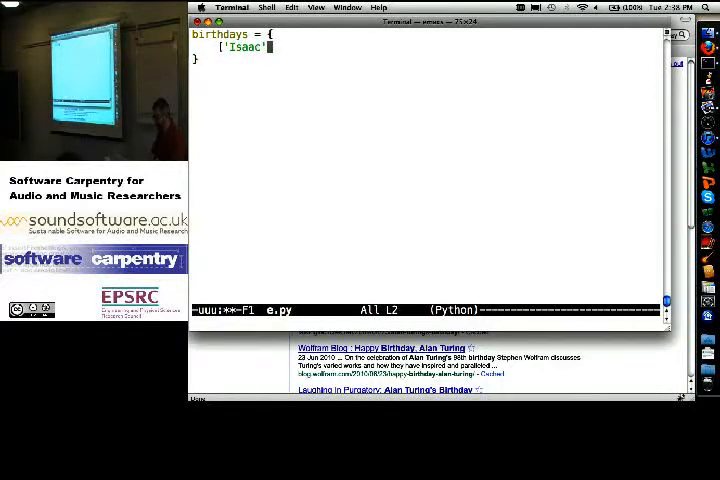
{"action": "type", "text": ", 'Newton']"}
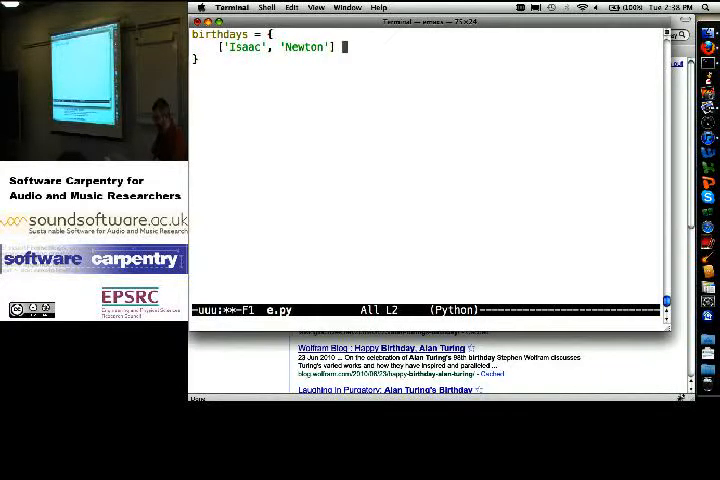
{"action": "type", "text": ": 1643,"}
{"action": "type", "text": "['Charles', '"}
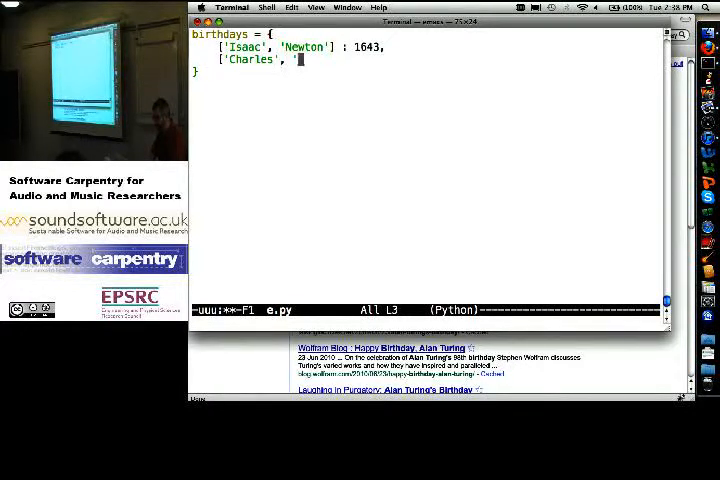
{"action": "type", "text": "Darwin'] :"}
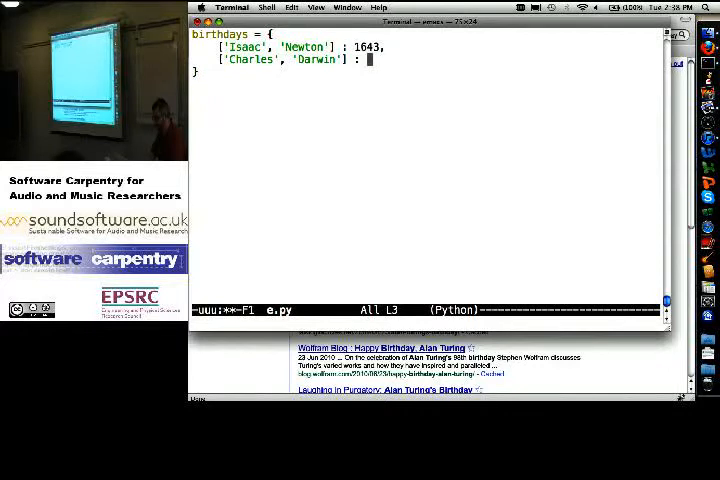
{"action": "type", "text": "1809"}
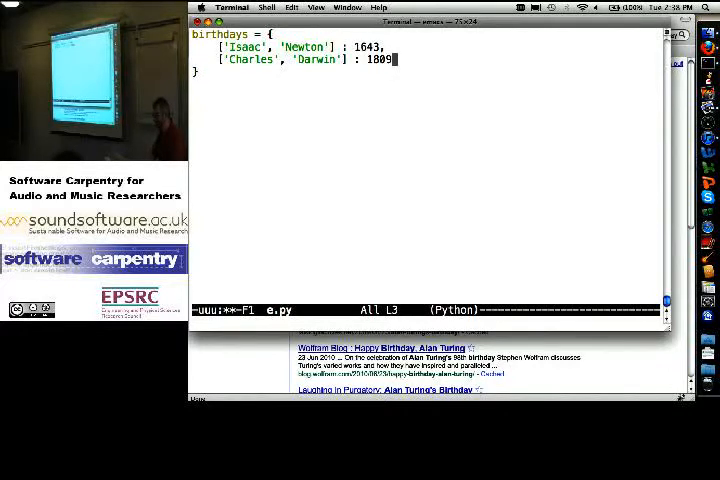